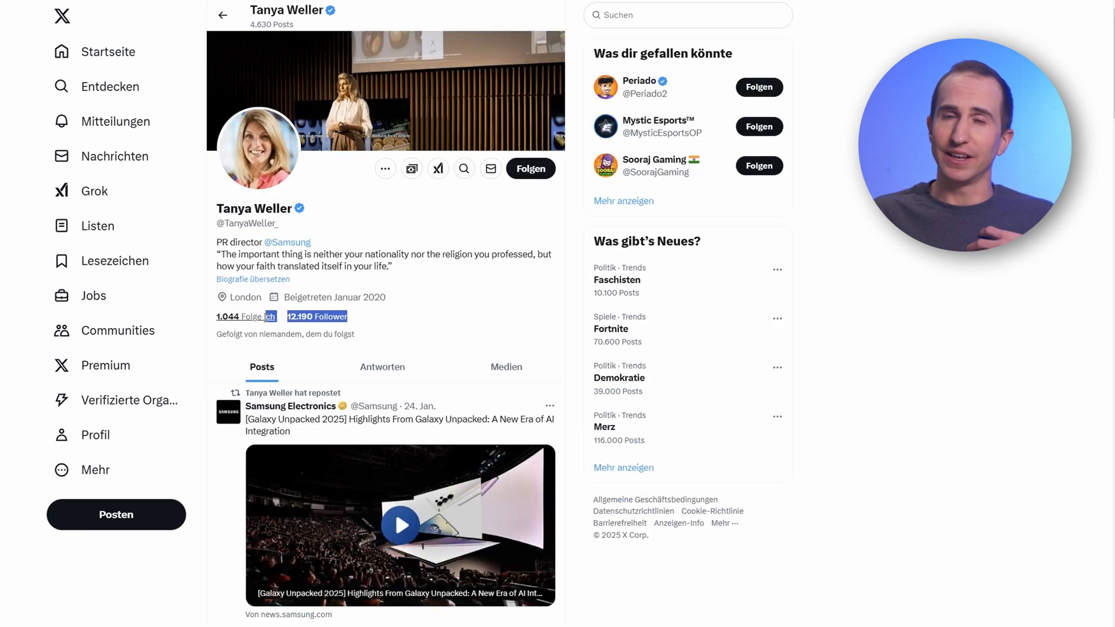
View two X direct-message threads with PR collaboration offers, then head to the Bluesky profile
click(115, 156)
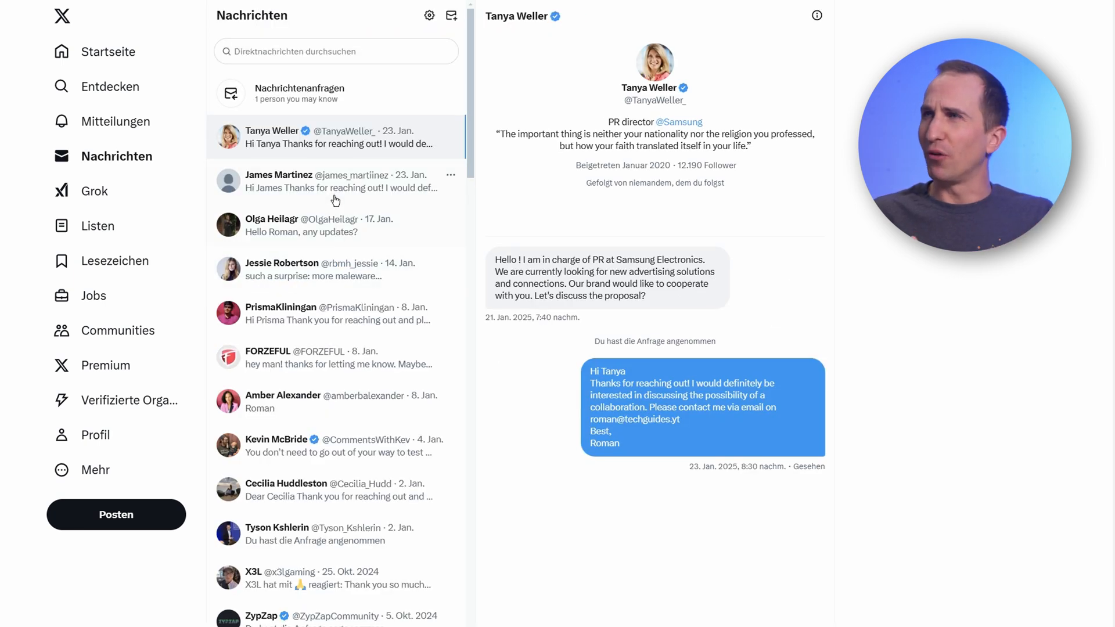
click(279, 175)
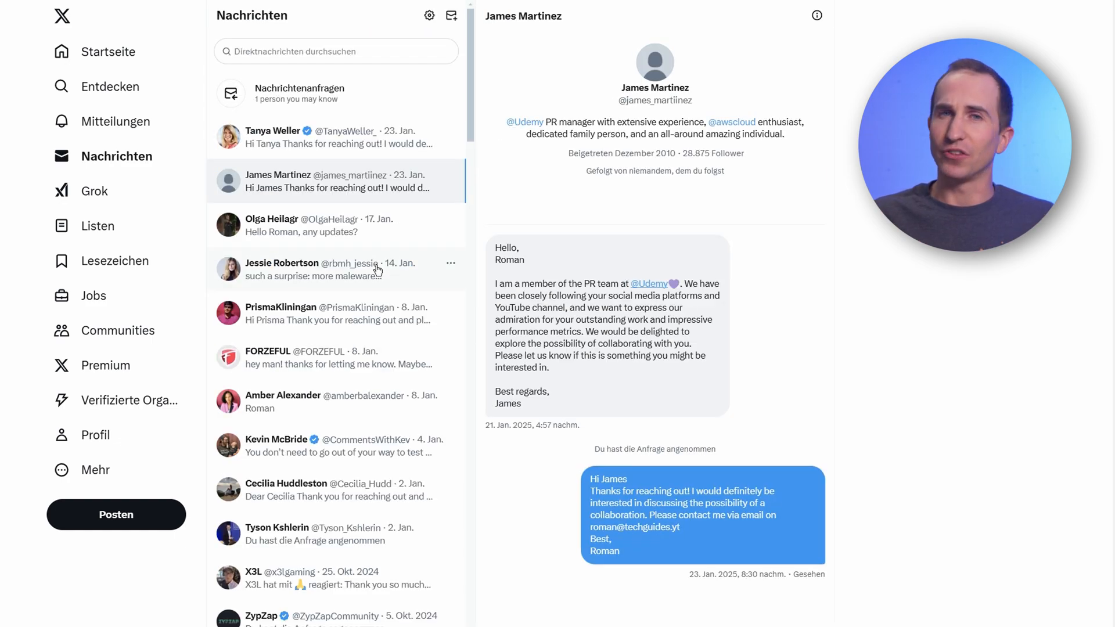
click(281, 263)
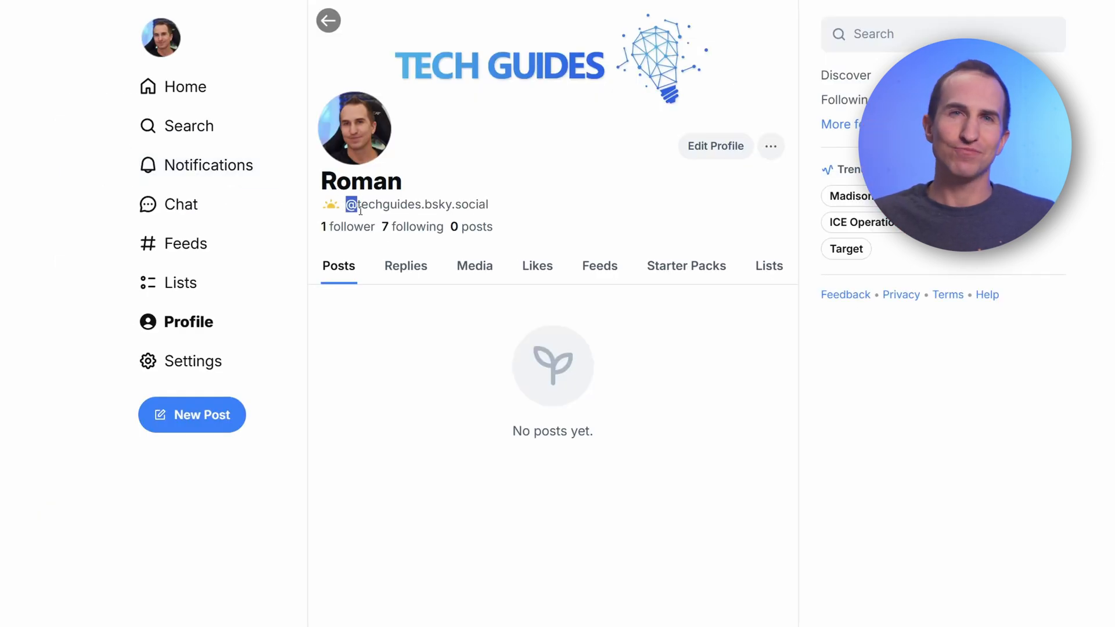
double_click(416, 204)
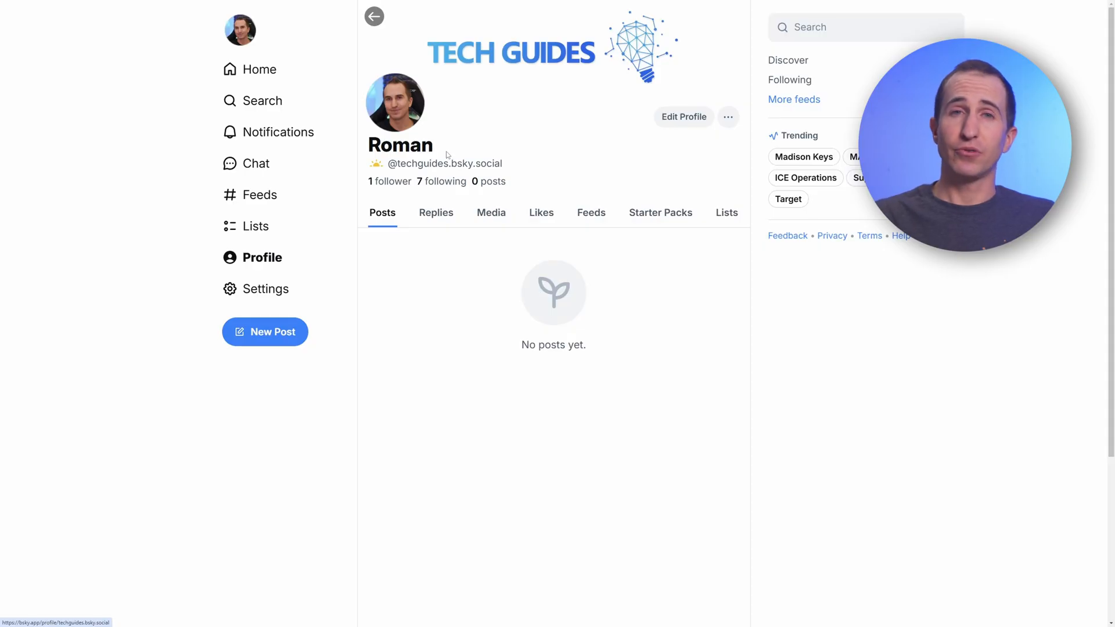
Reach the handle change via Settings > Account and choose 'I have my own domain'
click(266, 289)
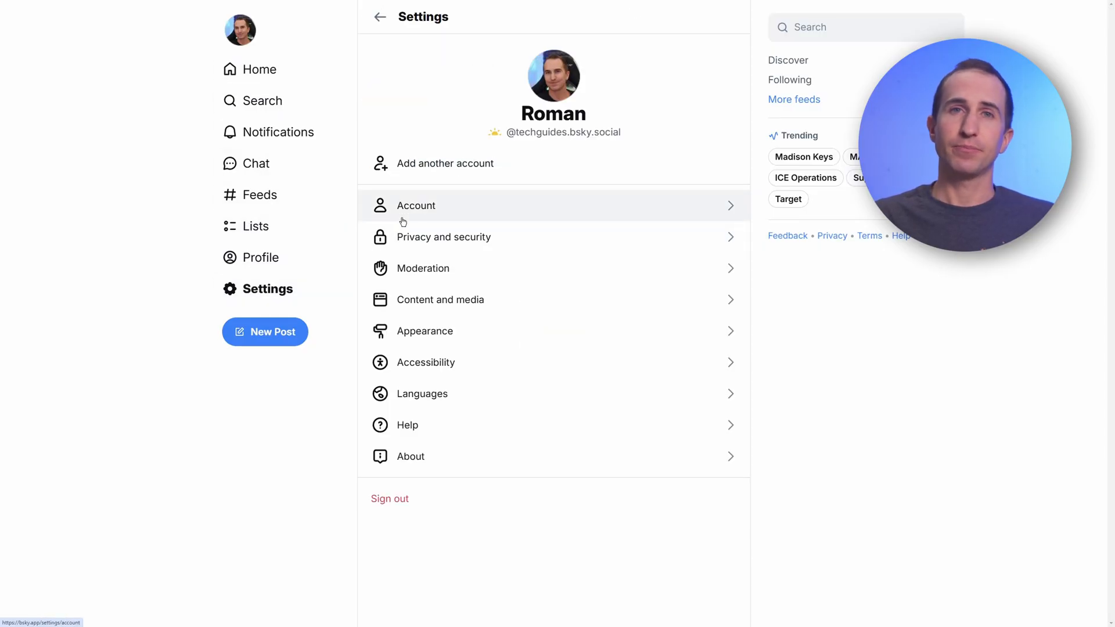
click(416, 206)
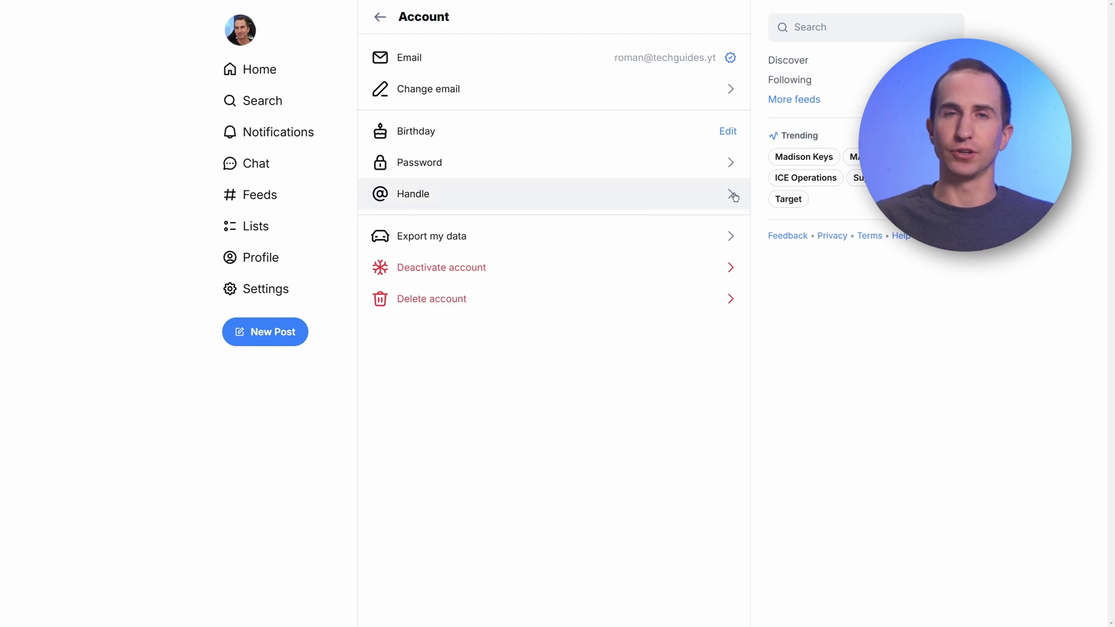
click(412, 194)
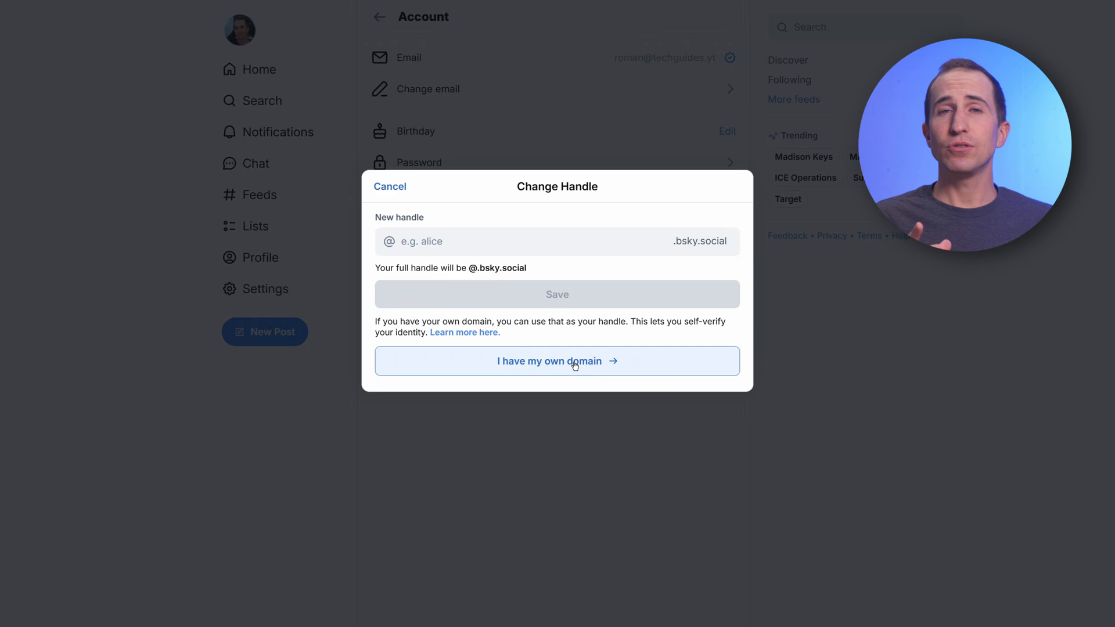
click(556, 361)
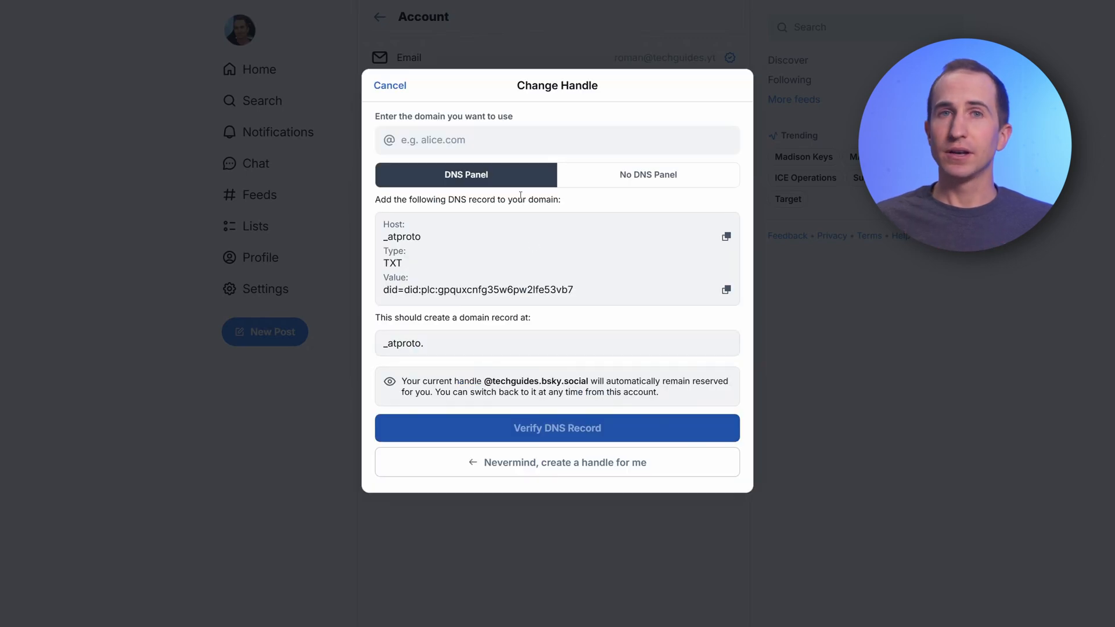
Enter techguides.yt as the custom domain so the record location reads _atproto.techguides.yt
click(557, 140)
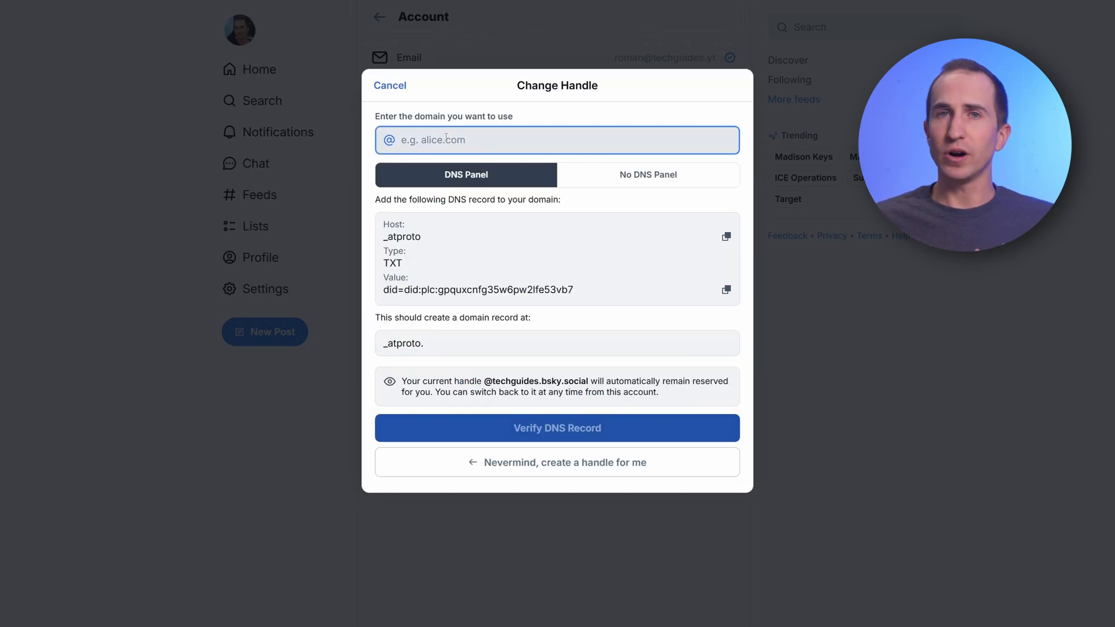
text(tech)
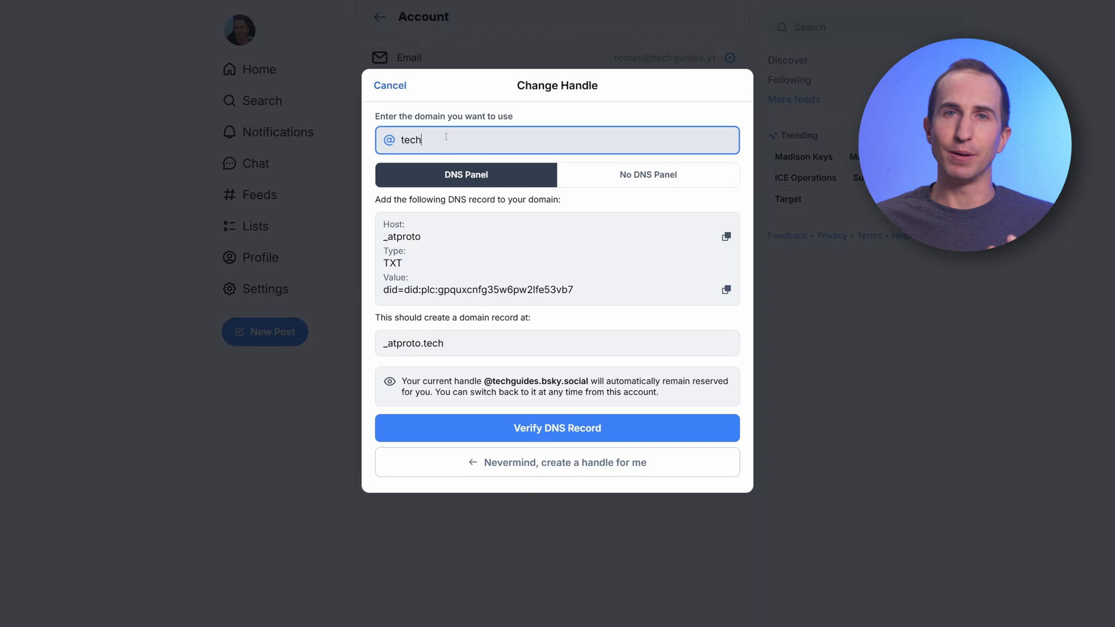
text(guides.yt)
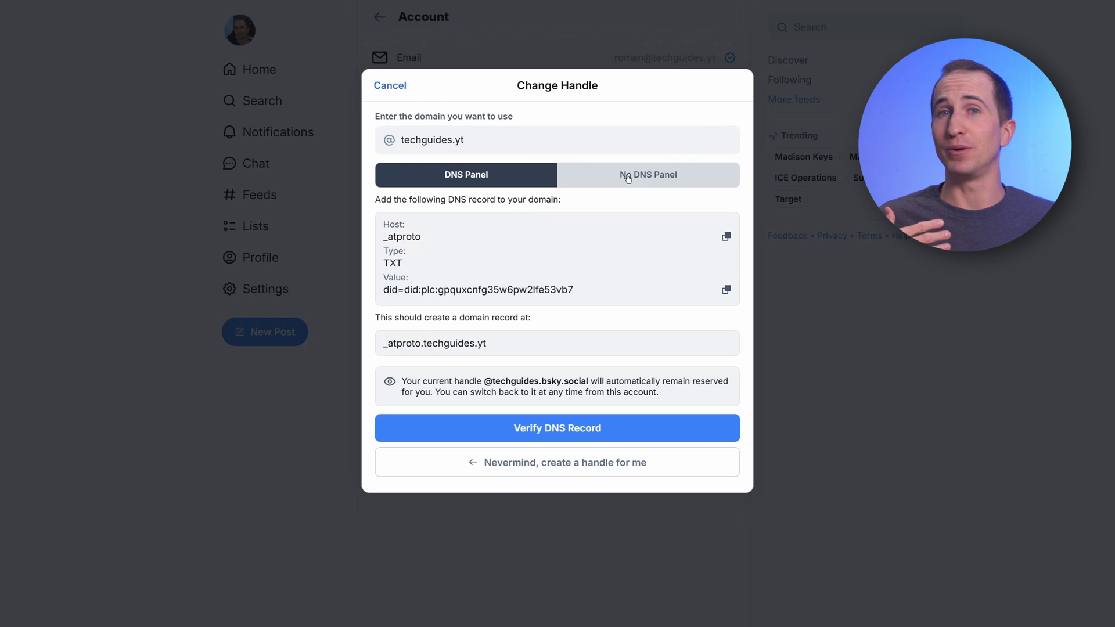
click(649, 175)
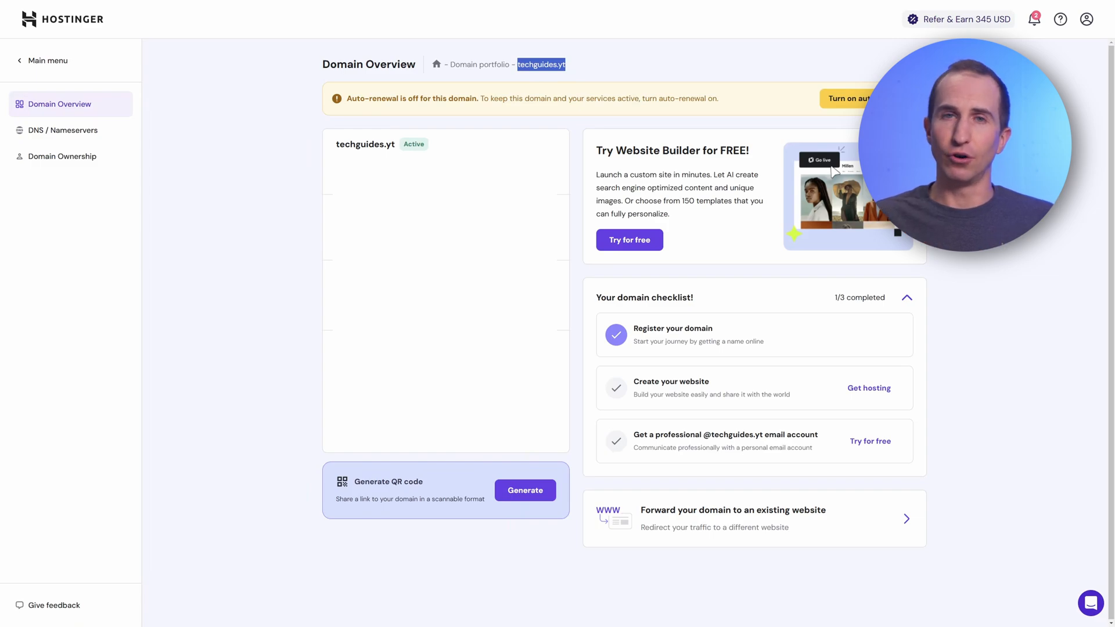
Go to the DNS / Nameservers records page for techguides.yt in Hostinger
click(63, 130)
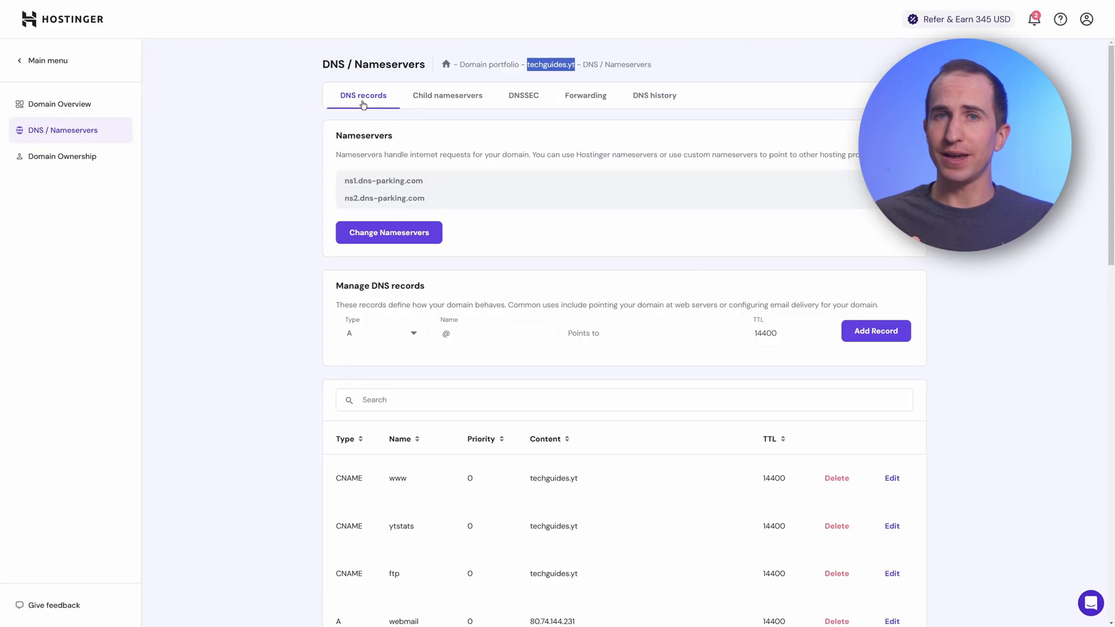
drag(348, 305, 688, 304)
text(t)
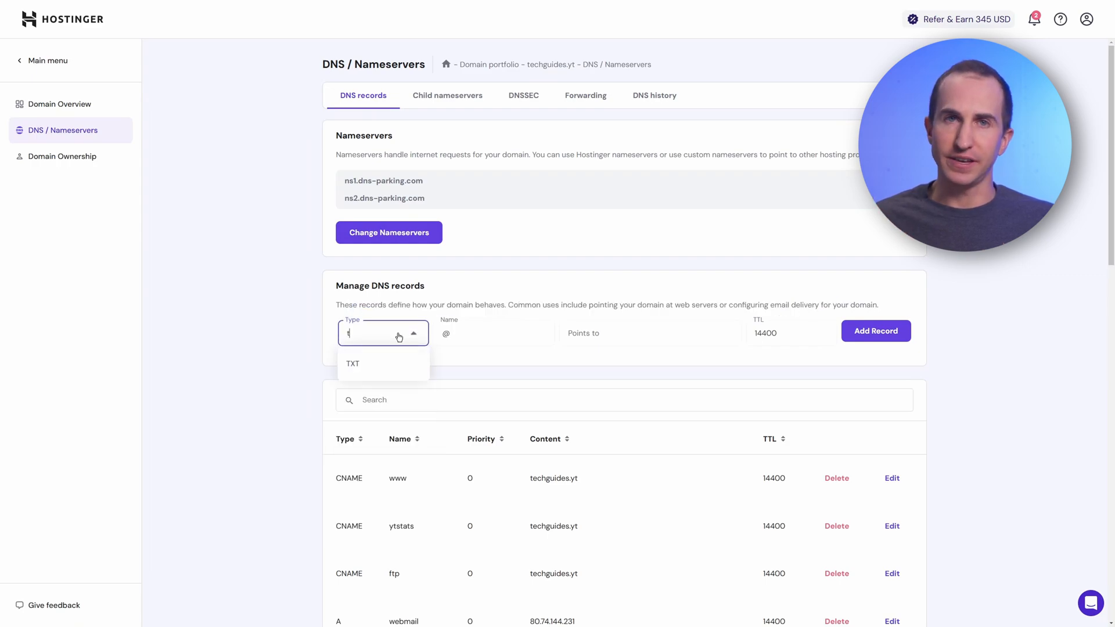
Add a TXT record named _atproto with value did=did:plc:gpquxcnfg35w6pw2lfe53vb7 and TTL 1800
click(353, 364)
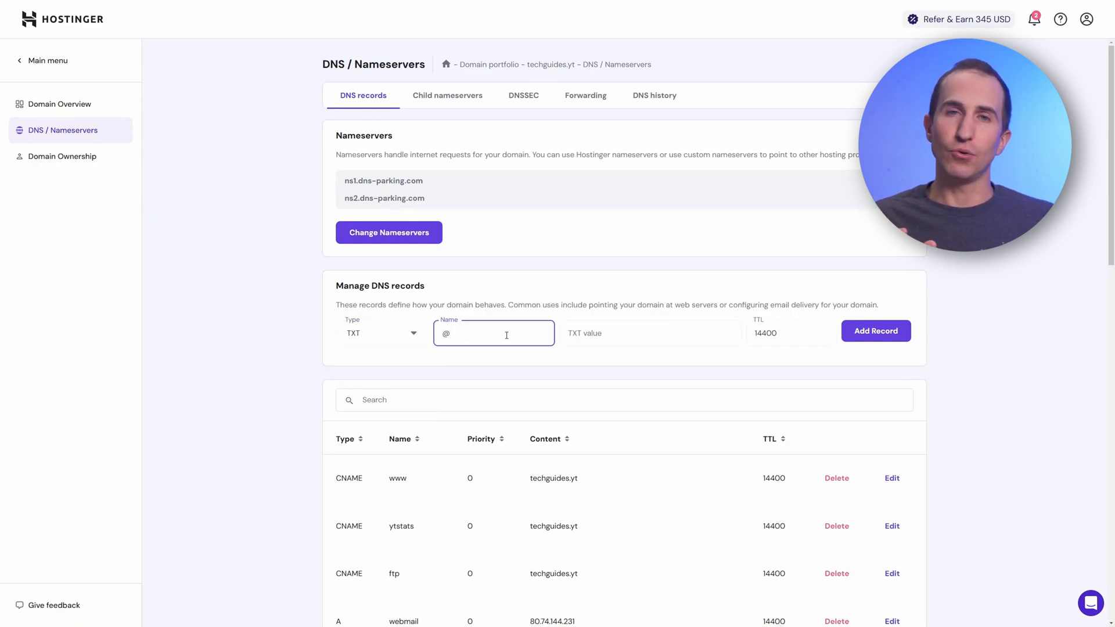
text(_atproto)
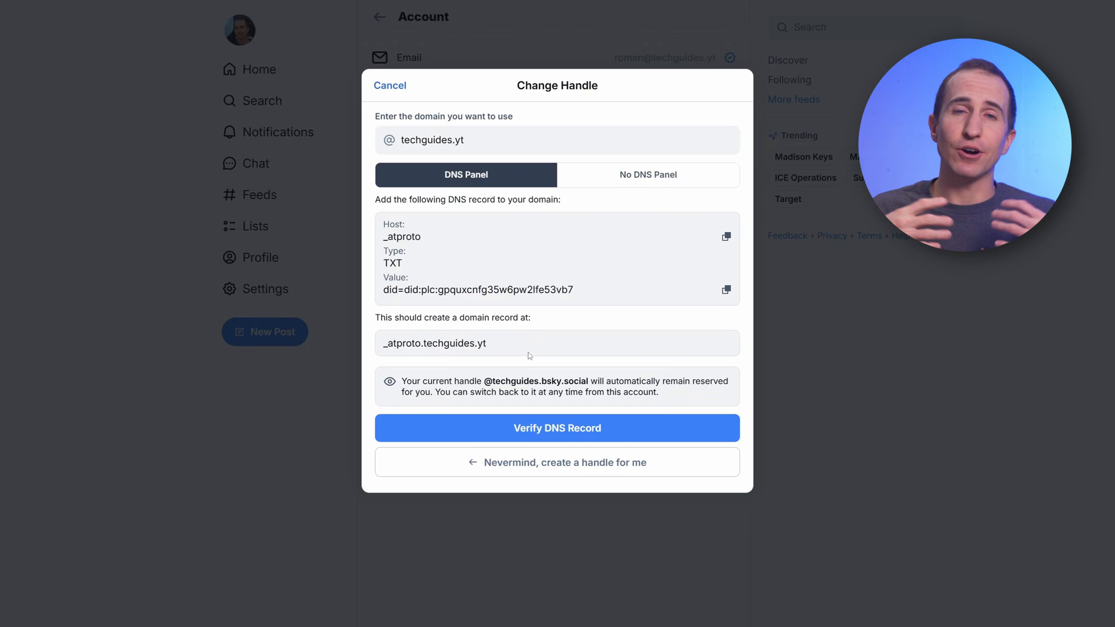
double_click(423, 342)
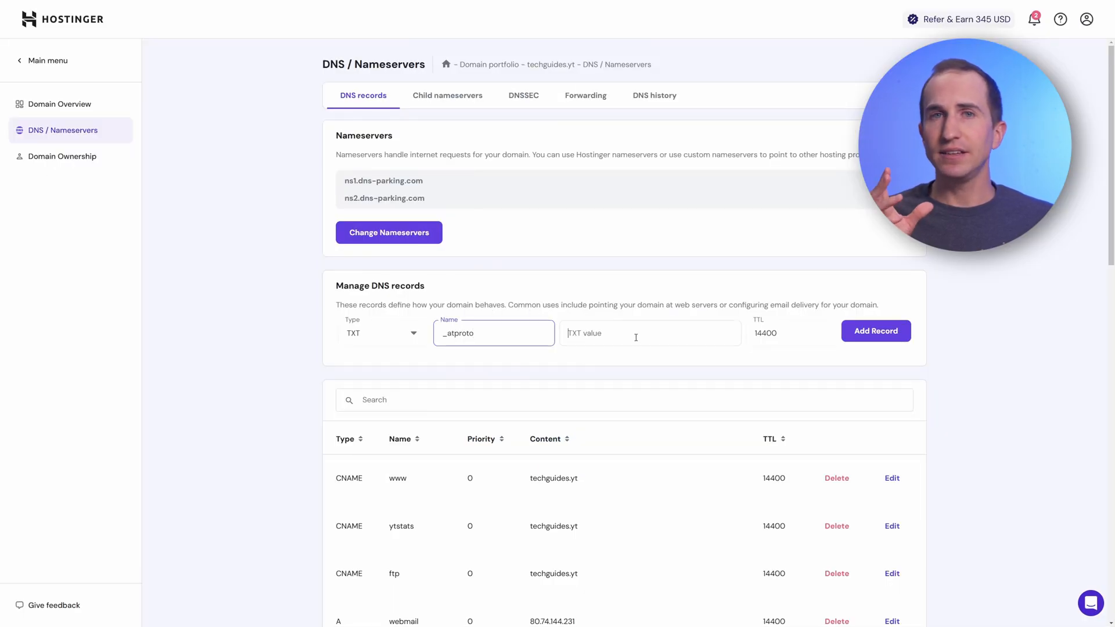
text(did=did:plc:gpquxcnfg35w6pw2lfe53vb7)
click(792, 333)
text(1800)
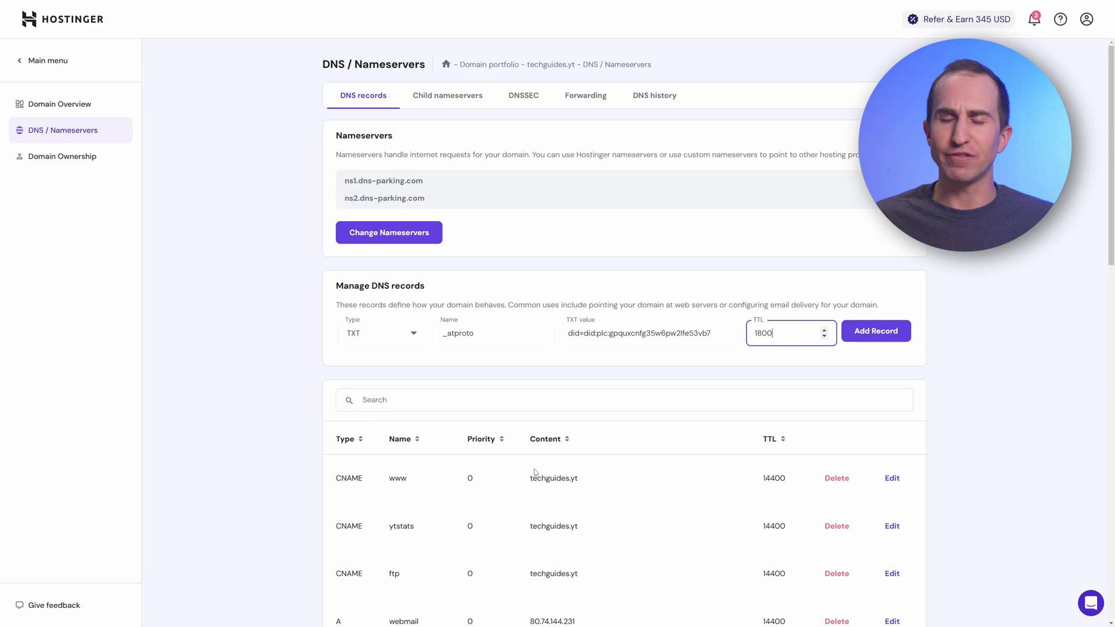
click(875, 331)
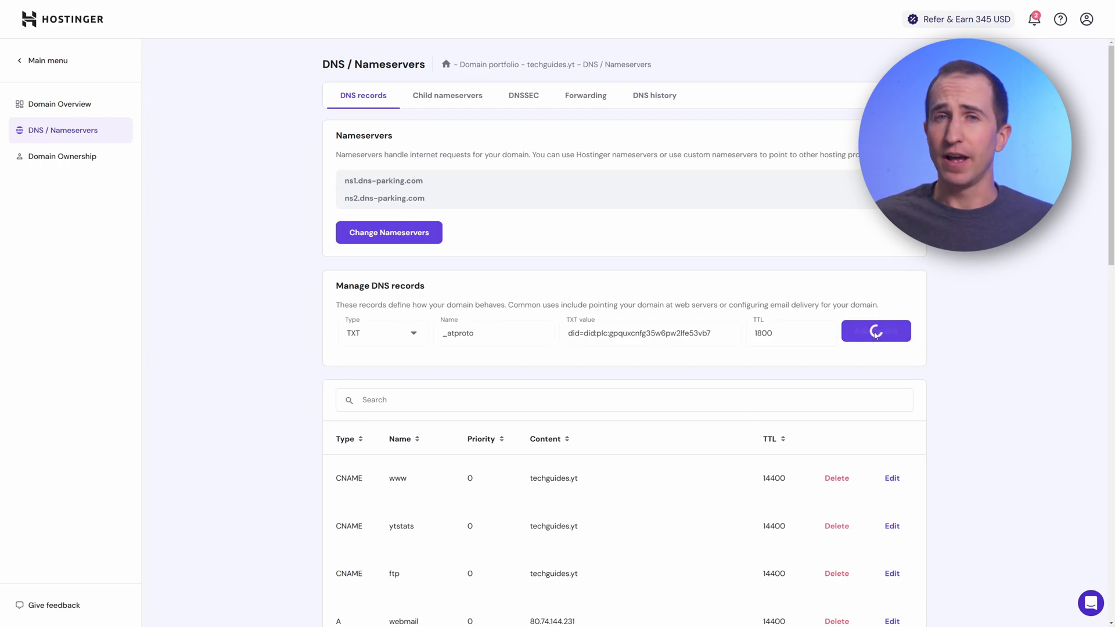
click(875, 331)
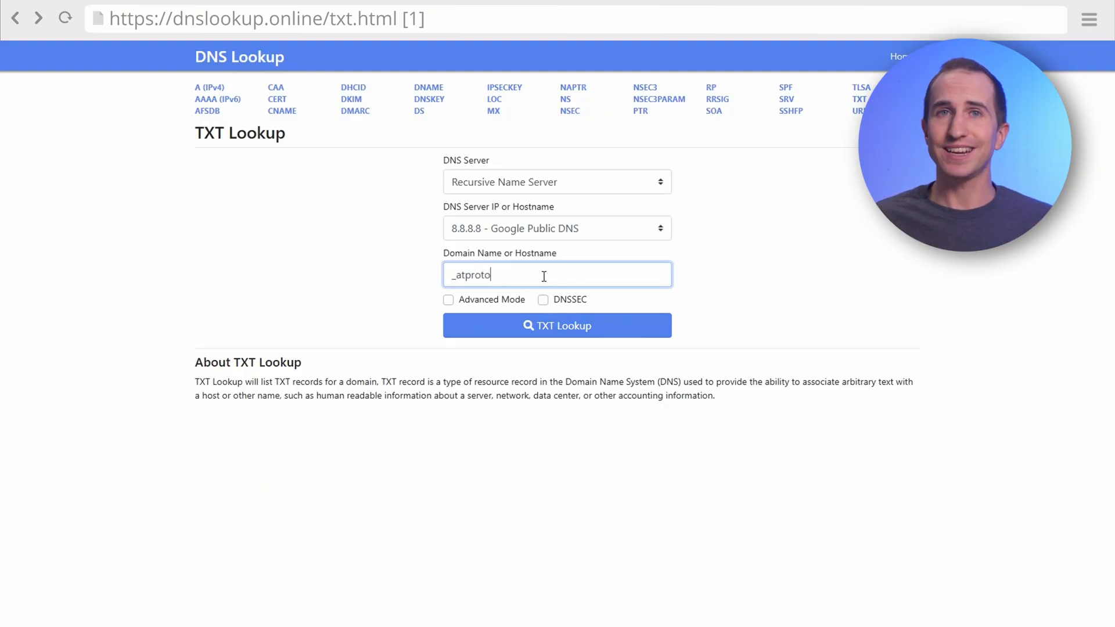
Run a TXT lookup for _atproto.techguides.yt and confirm it returns the DID record
text(.techguides.yt)
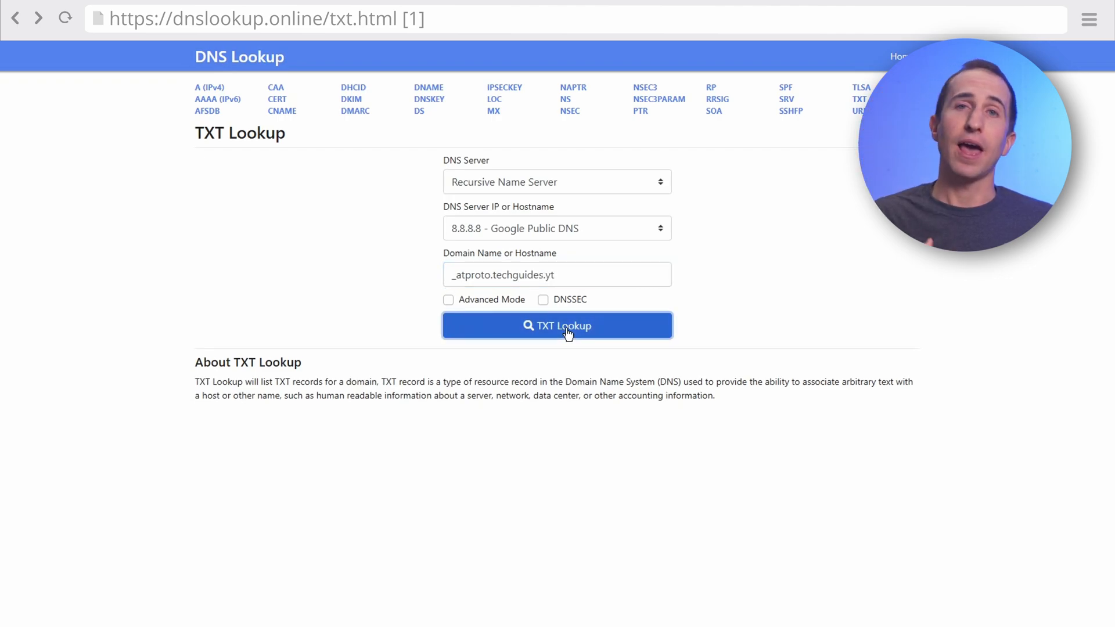
click(557, 325)
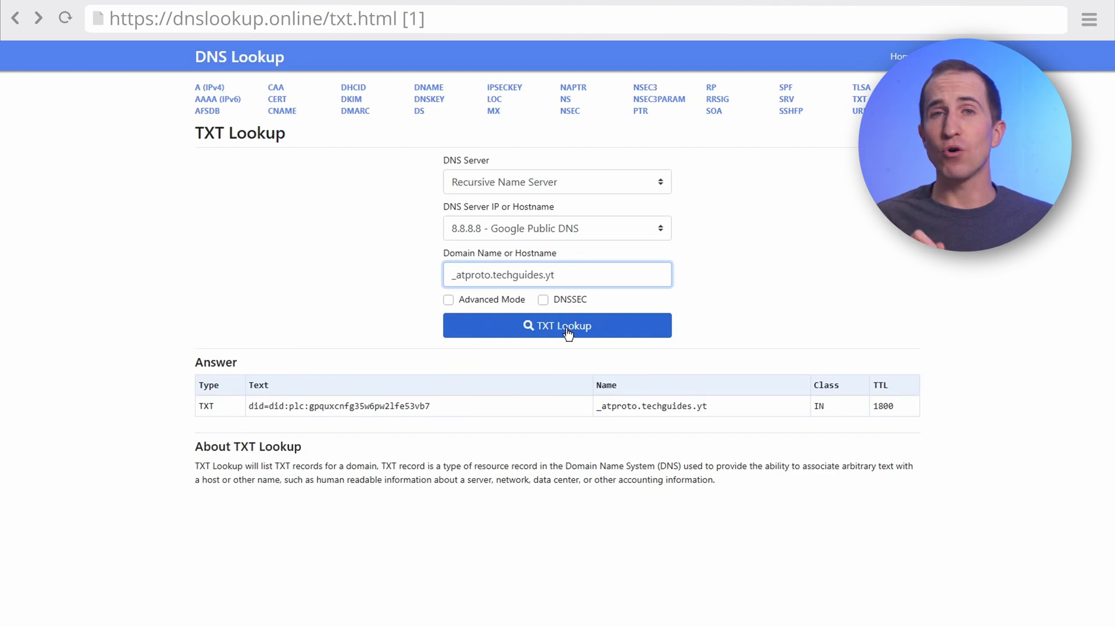
double_click(676, 404)
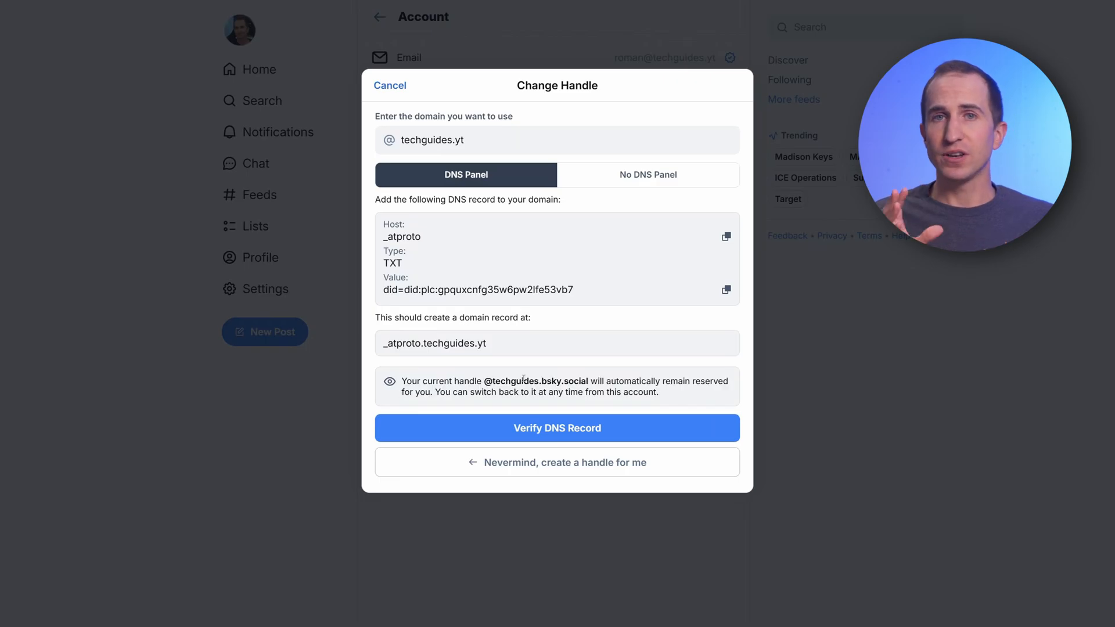
Verify the DNS record and update the handle to techguides.yt
click(556, 428)
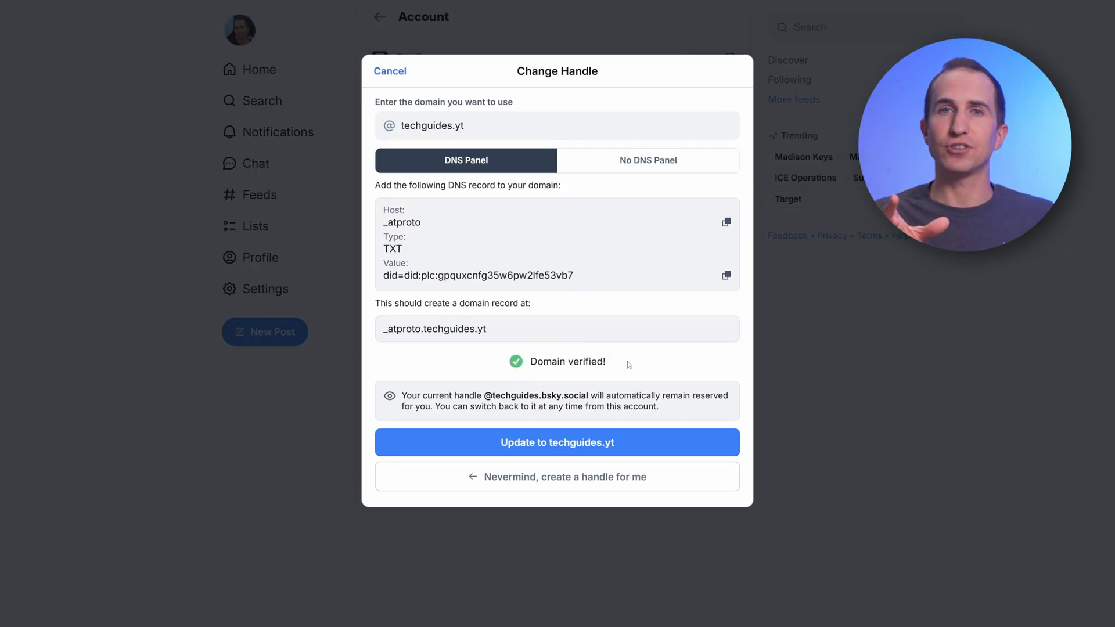
double_click(566, 362)
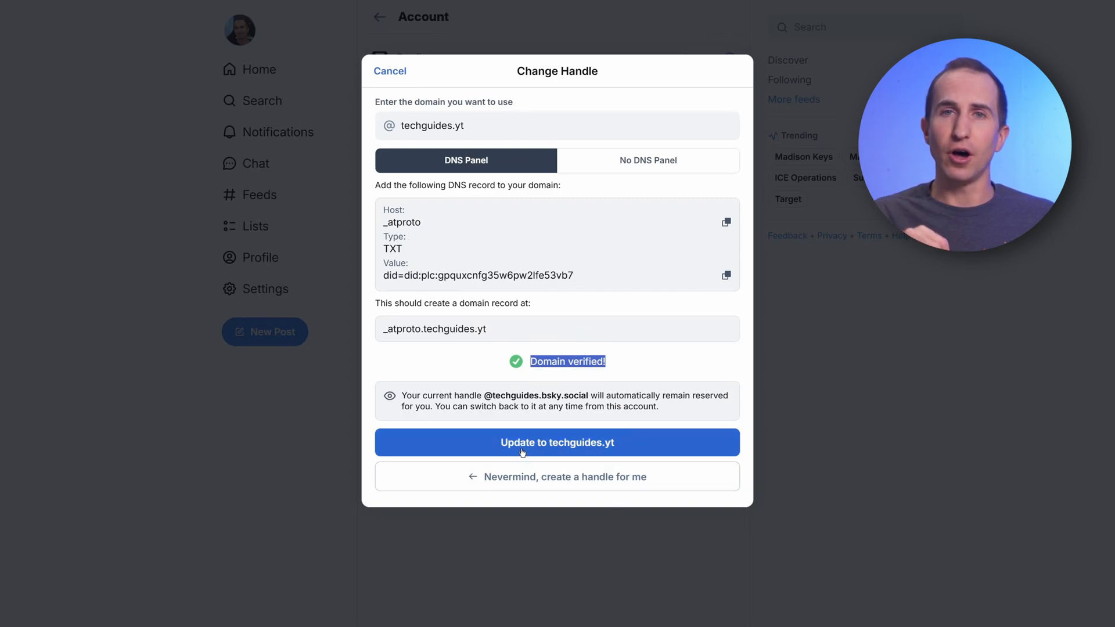
click(557, 442)
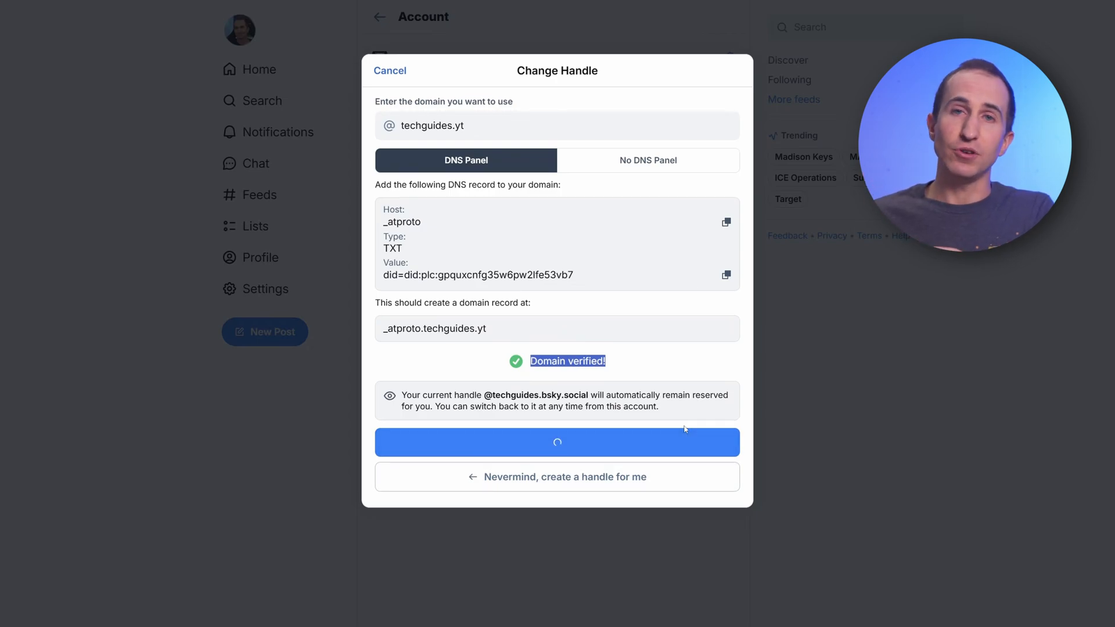
click(556, 442)
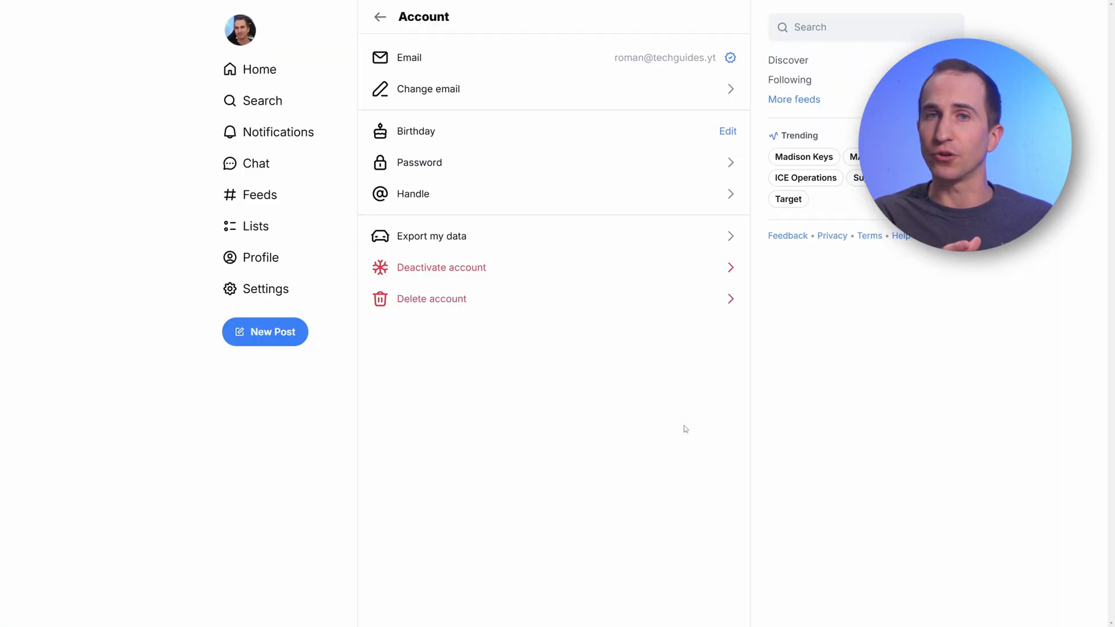
click(261, 258)
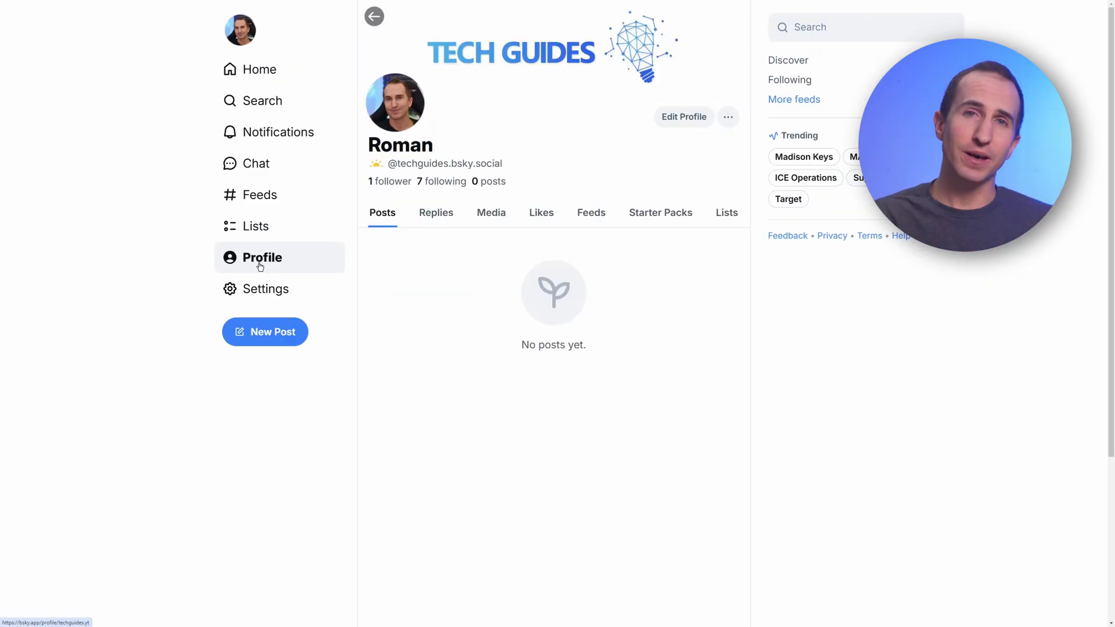
click(262, 257)
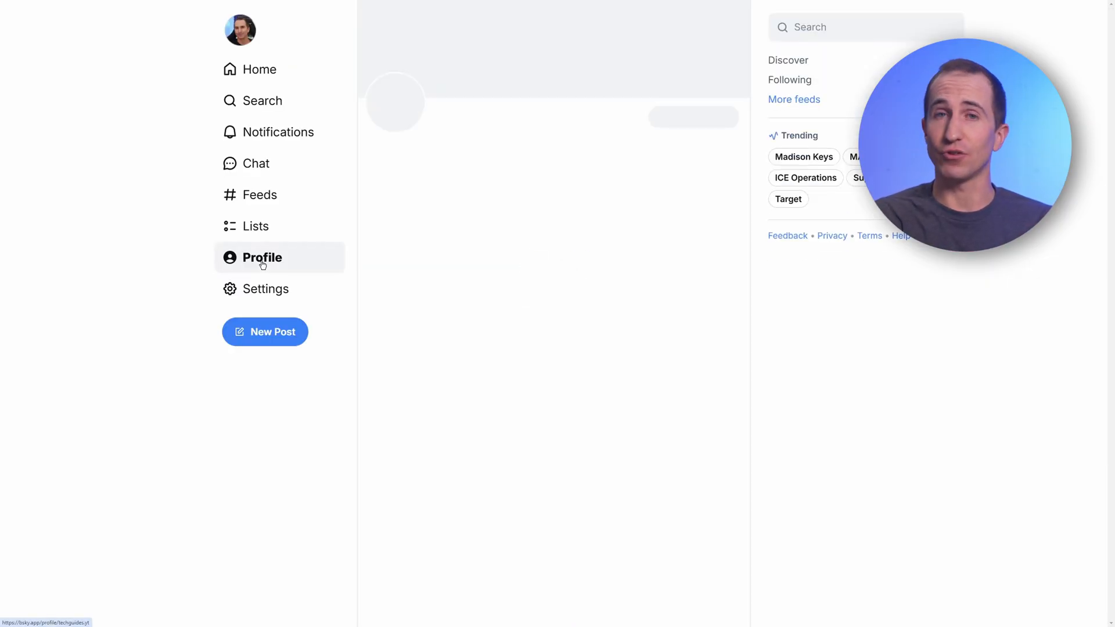
click(262, 258)
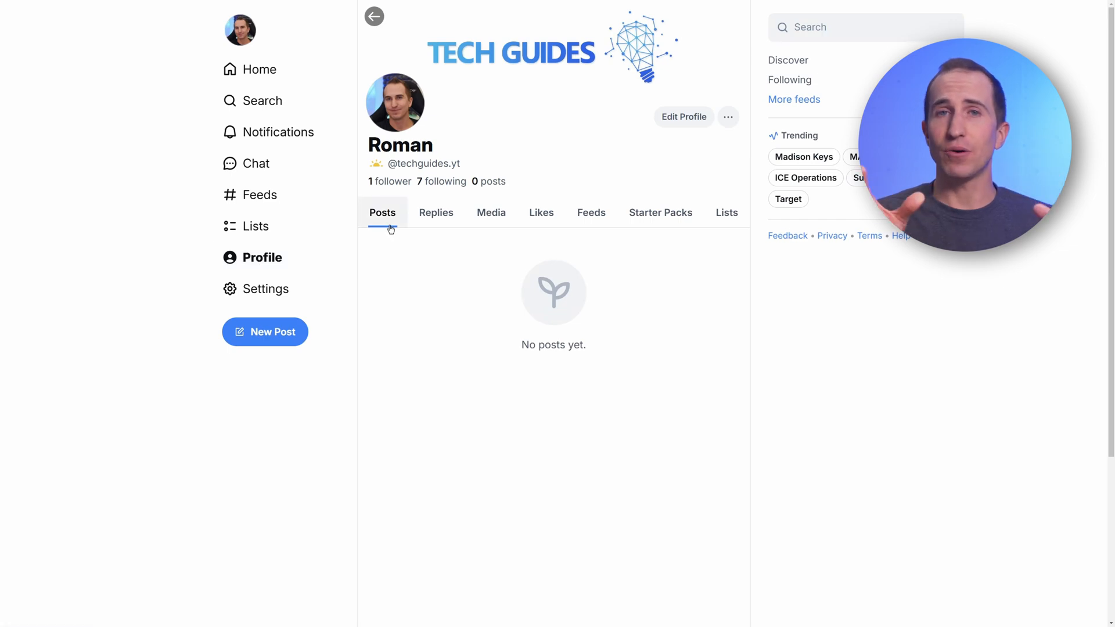
double_click(400, 145)
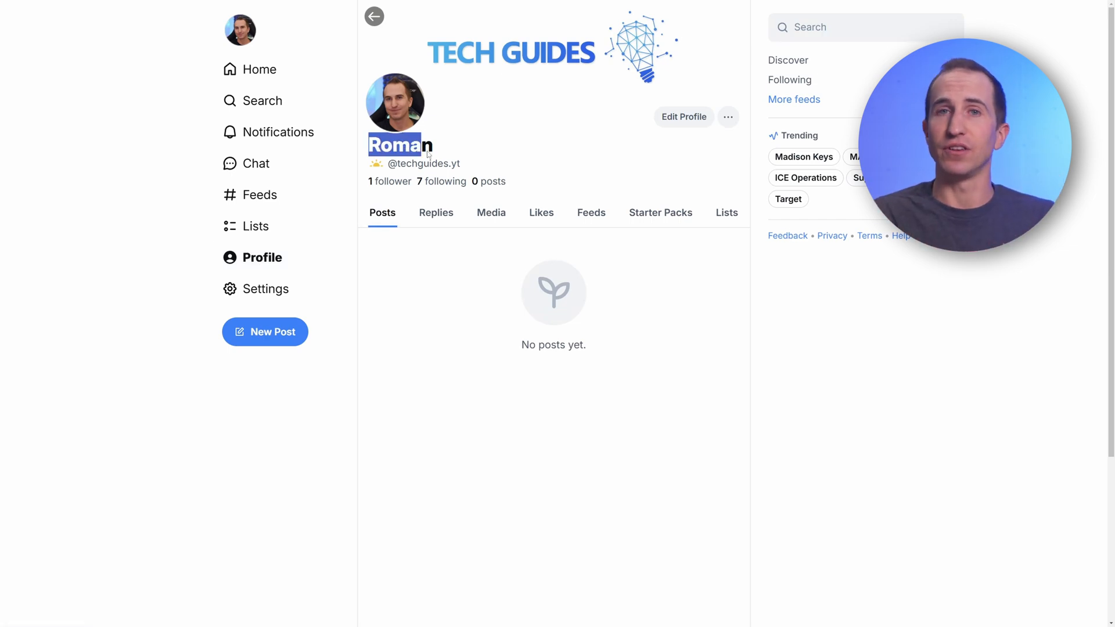